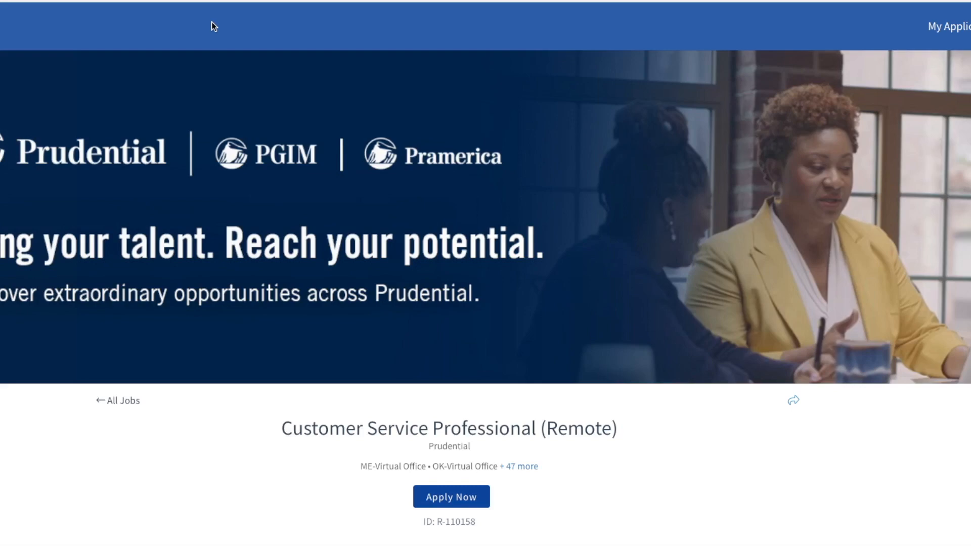
scroll("down", 3)
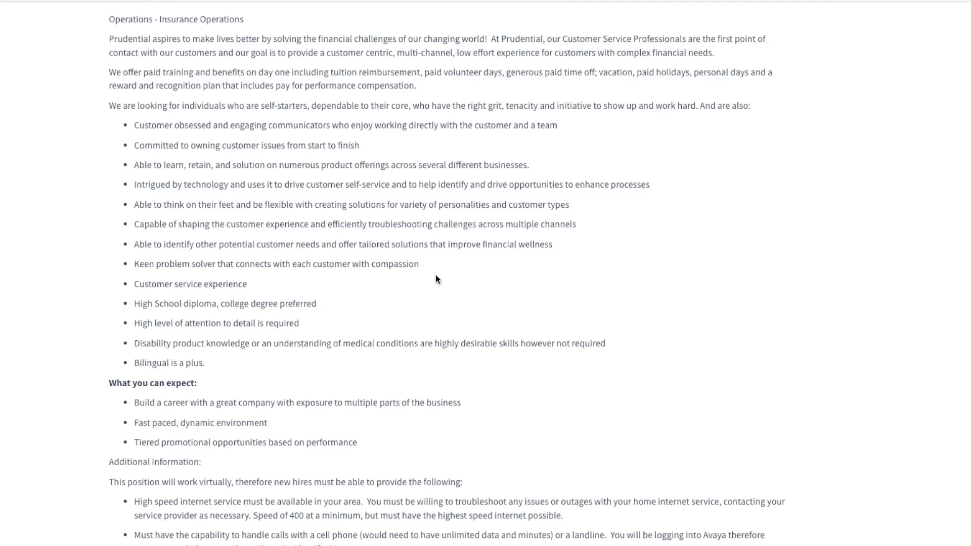
scroll("down", 3)
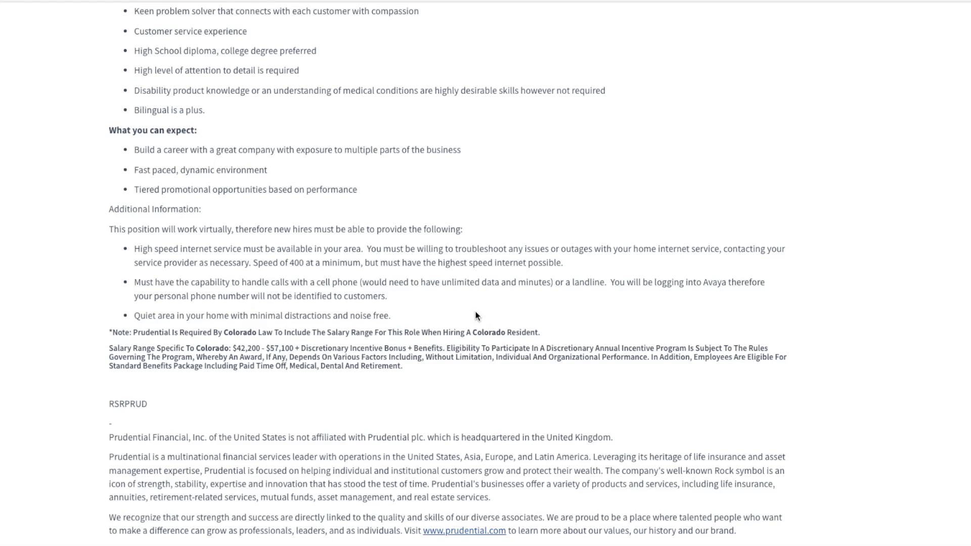
mouse_move(232, 291)
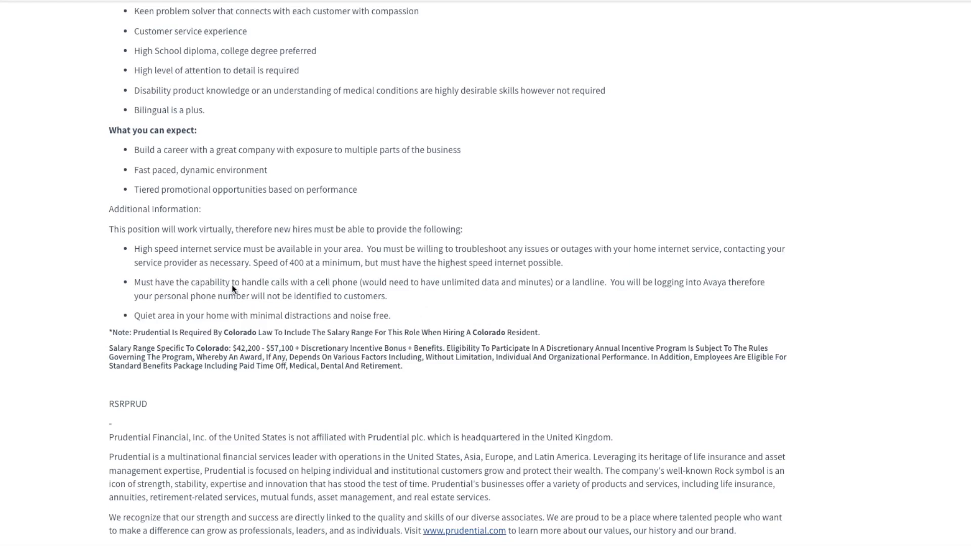
mouse_move(186, 326)
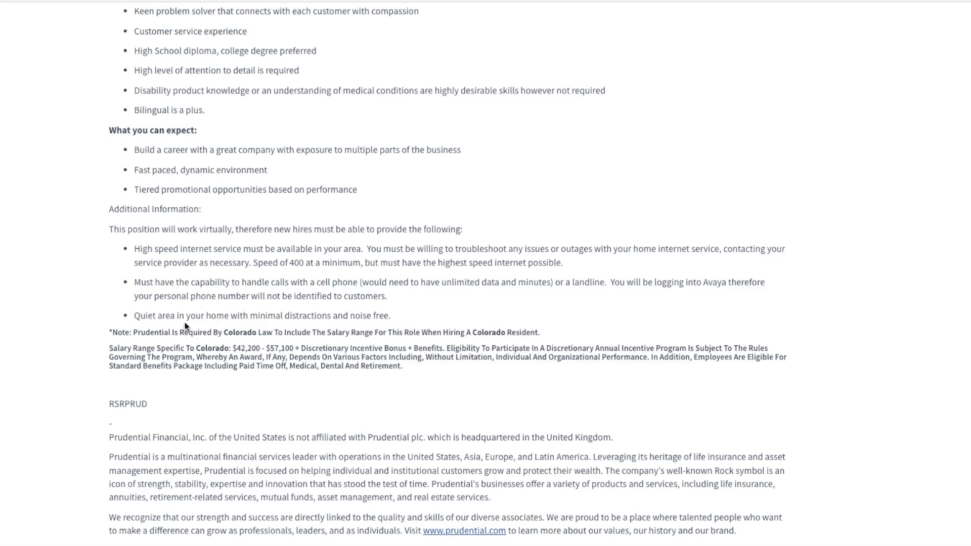
scroll("down", 3)
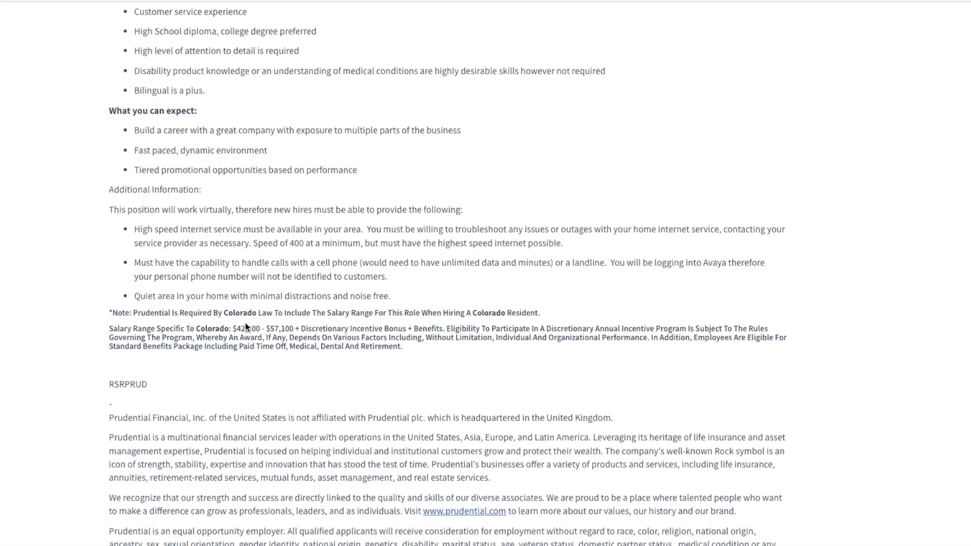
mouse_move(241, 331)
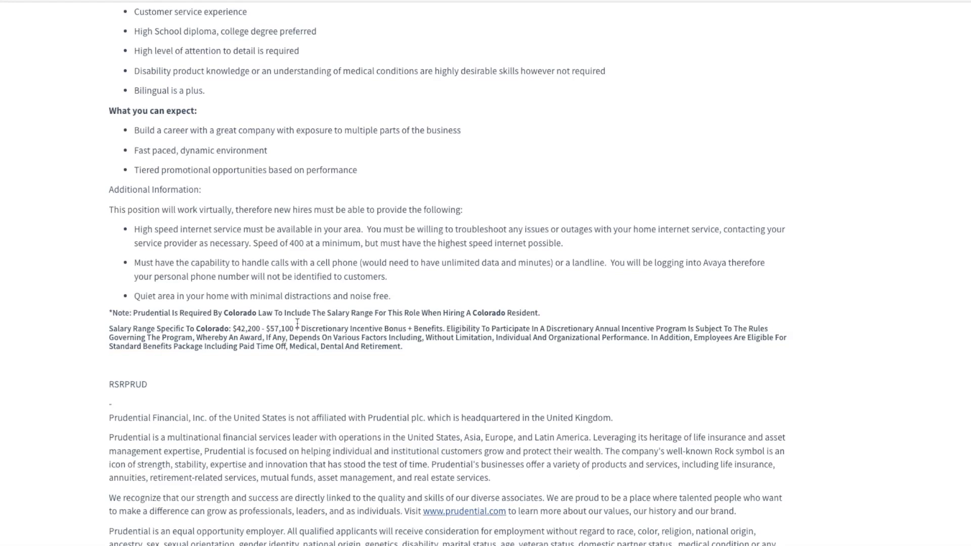
mouse_move(311, 362)
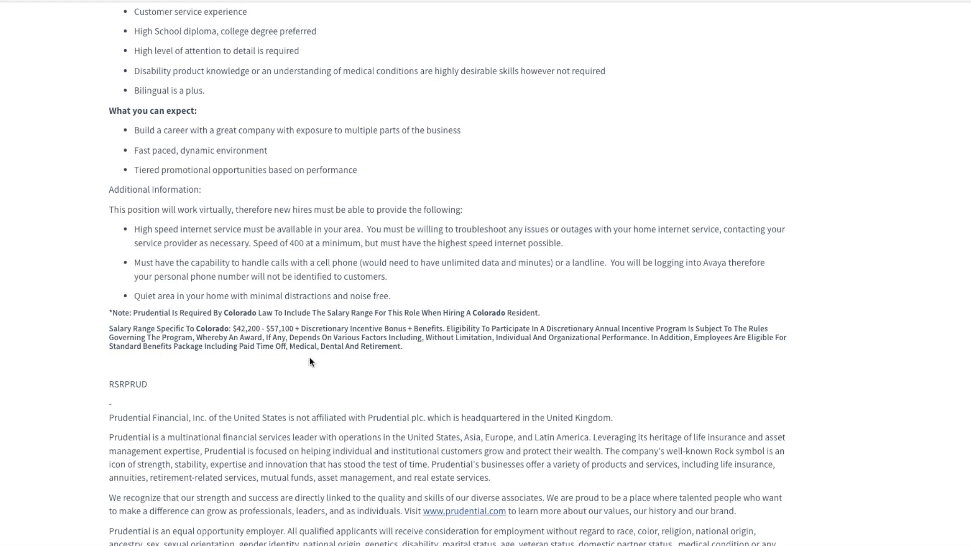
scroll("up", 3)
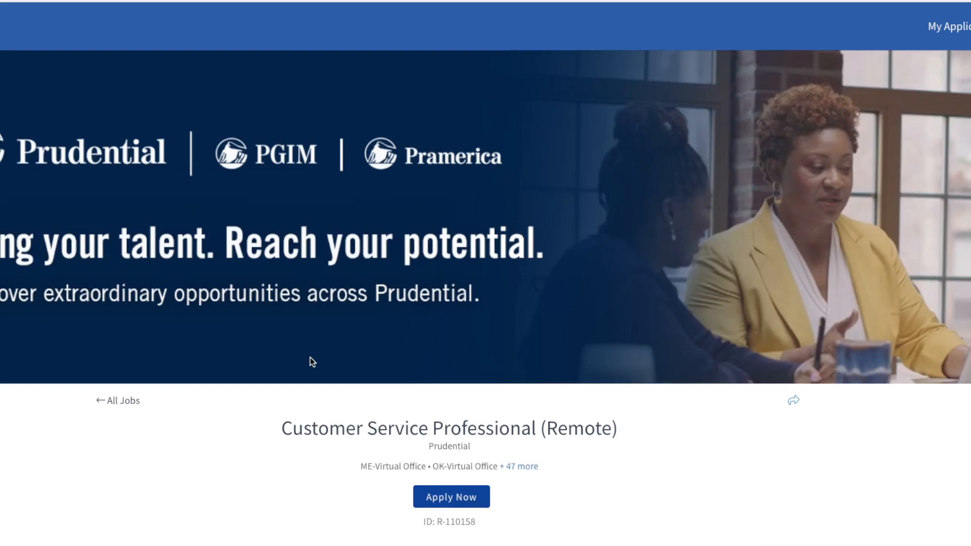